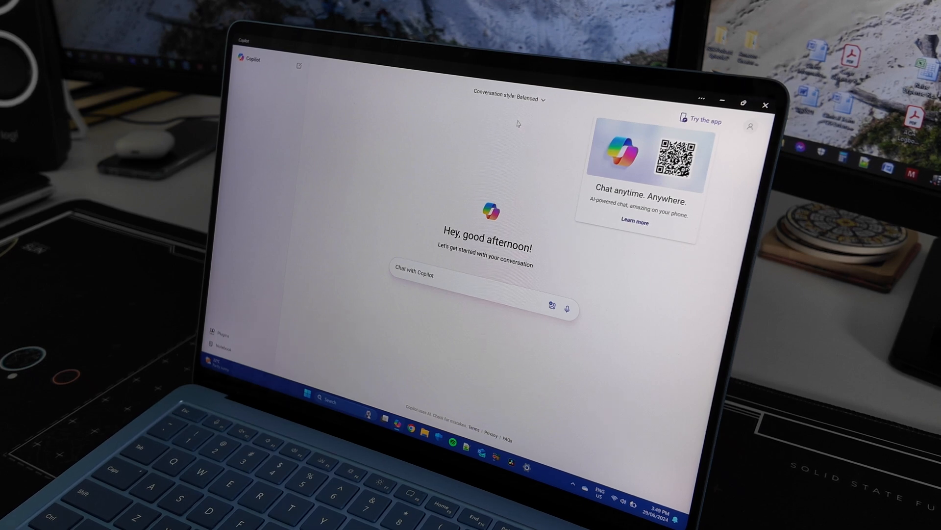
mouse_move(473, 167)
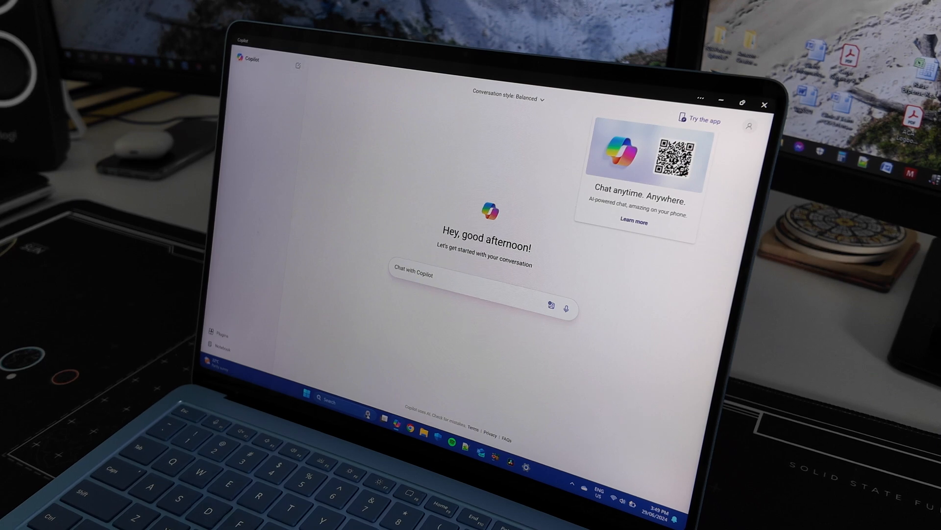
- Dismiss the 'Chat anytime. Anywhere.' mobile app promo card
left_click(444, 274)
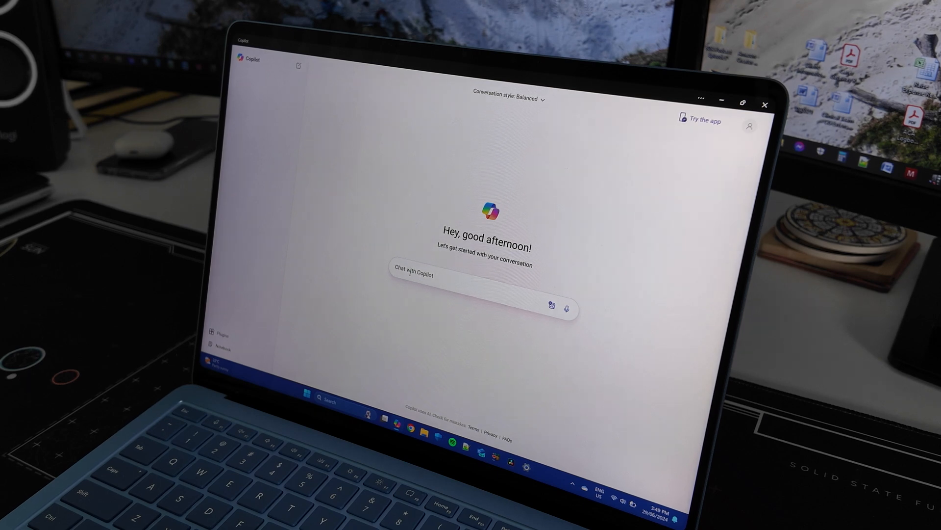
mouse_move(550, 307)
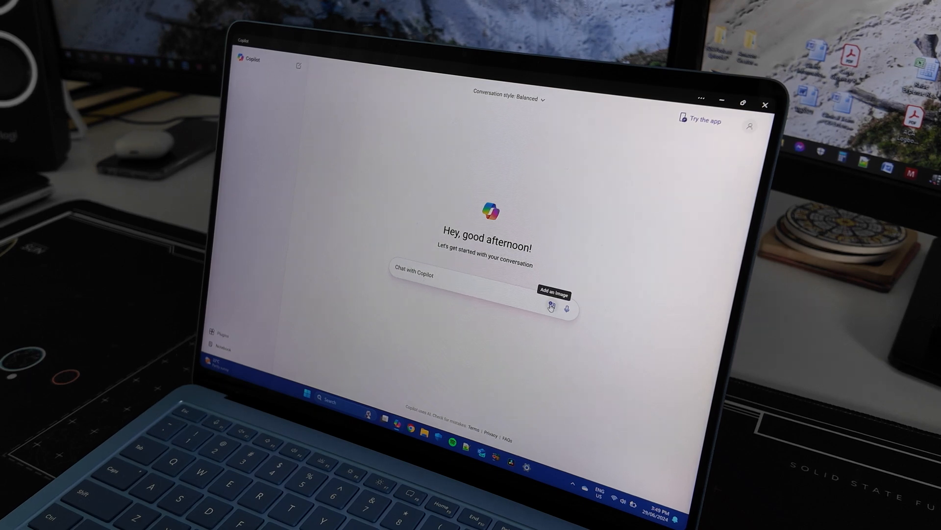
mouse_move(565, 308)
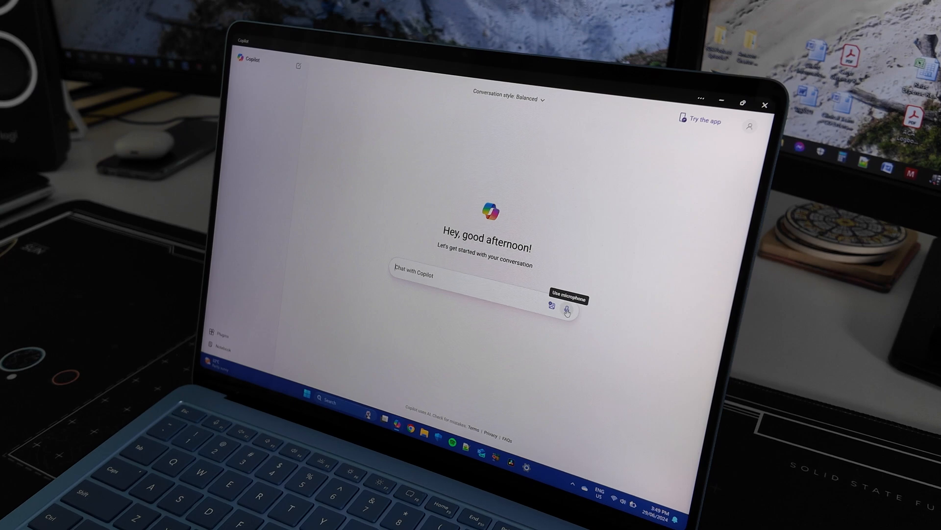
- Grant microphone access and dictate a request for Dan Tube TV drone content ideas
left_click(566, 311)
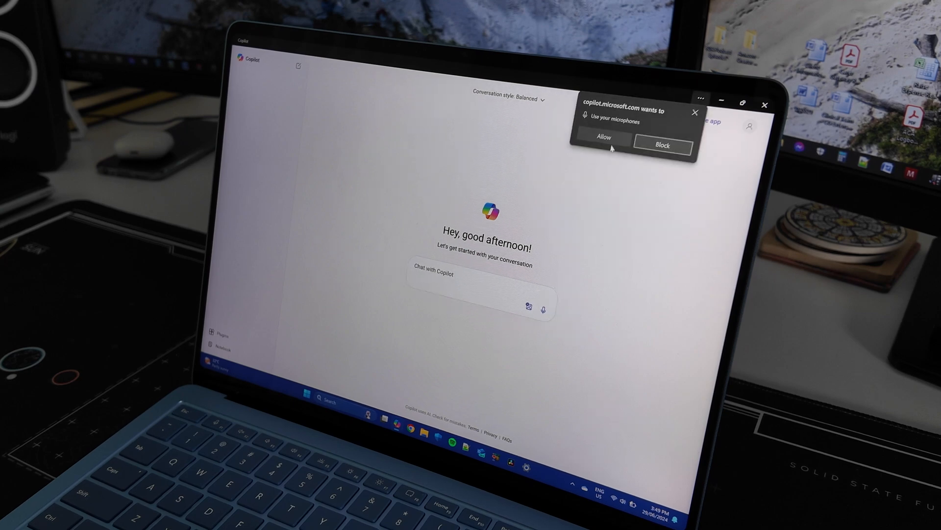
left_click(603, 136)
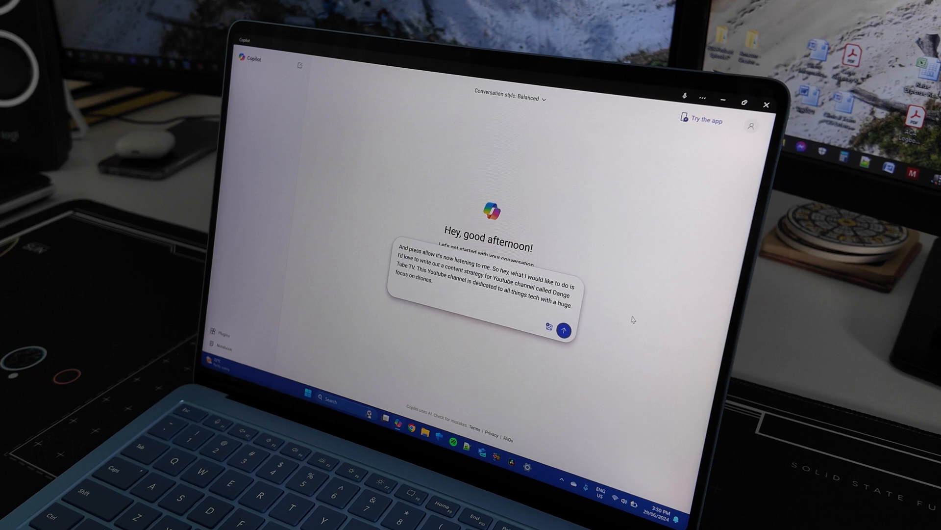
type("Can you help me with a few?")
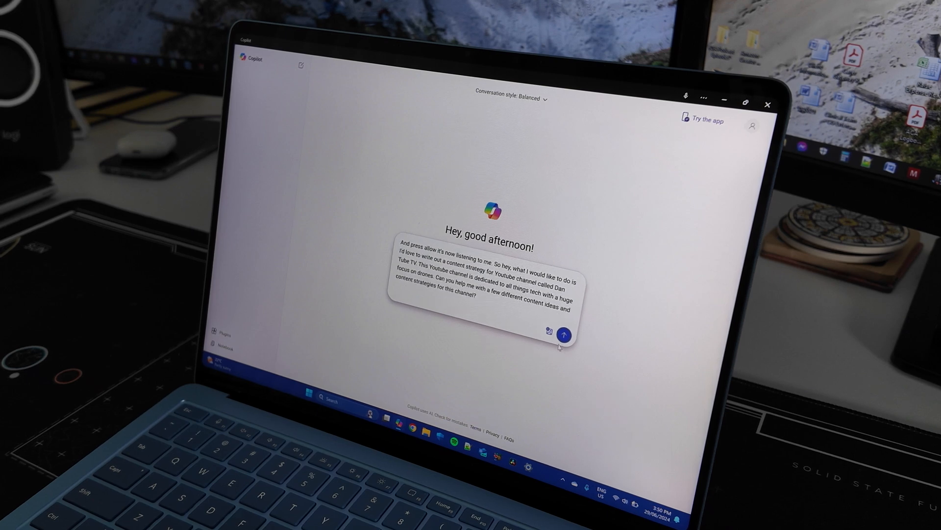
- Send the request, review the ten content ideas, and stop the readout
left_click(560, 334)
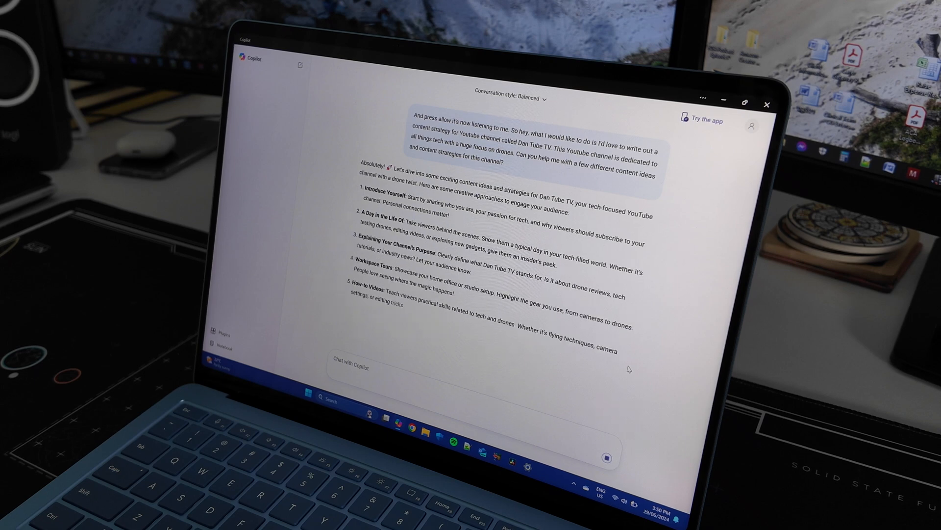
scroll("down", 3)
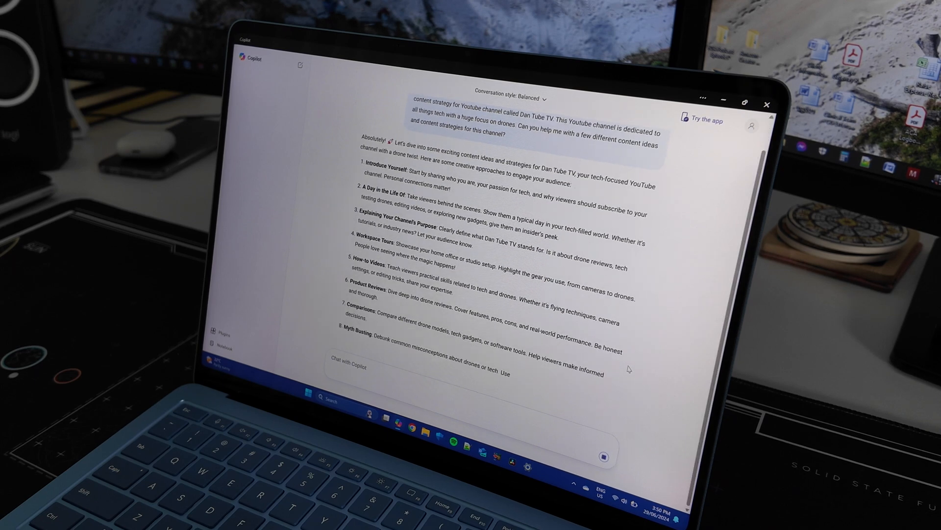
scroll("down", 3)
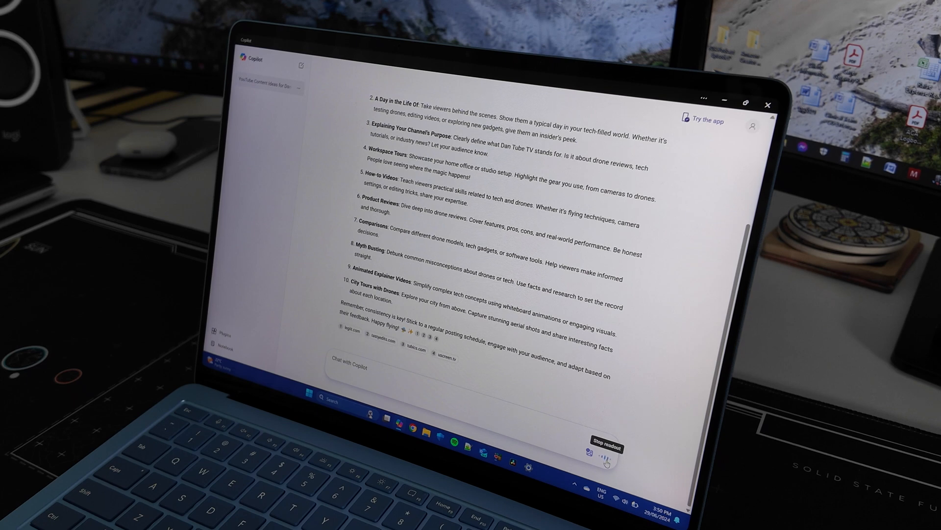
left_click(606, 459)
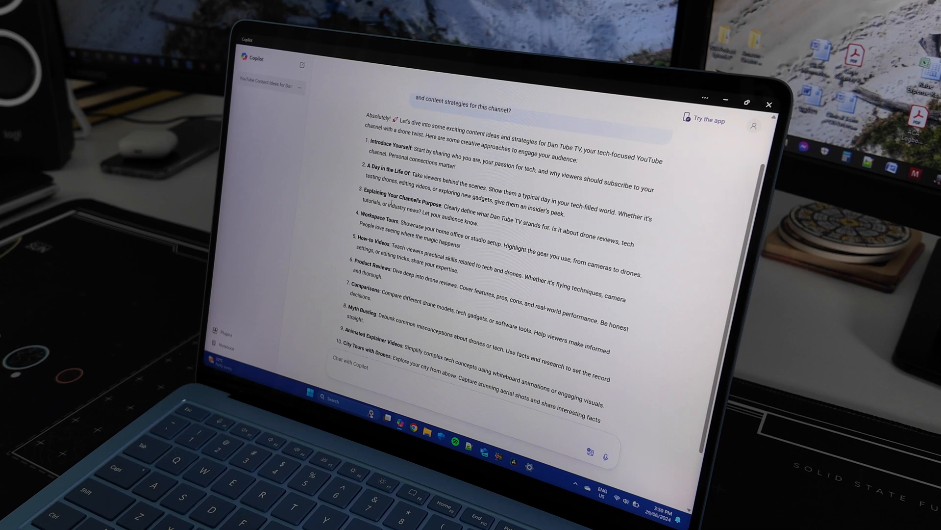
scroll("down", 3)
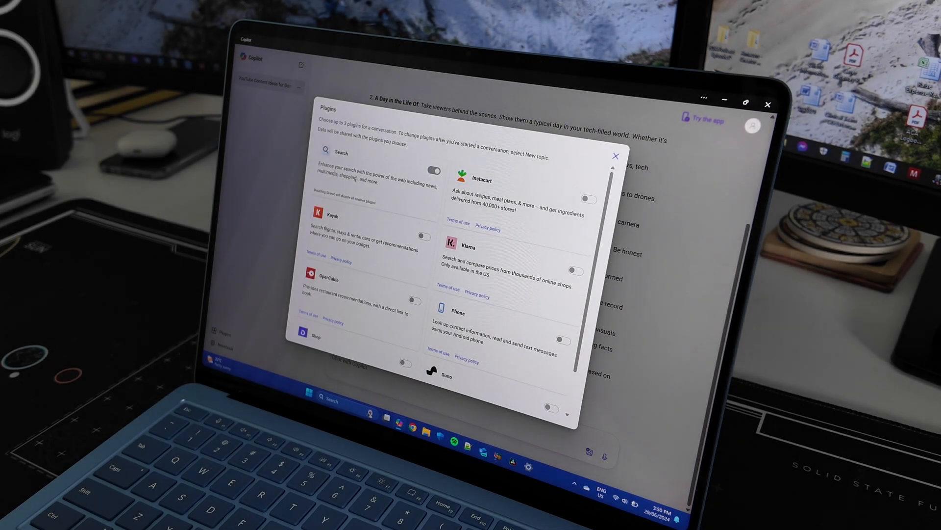
scroll("down", 3)
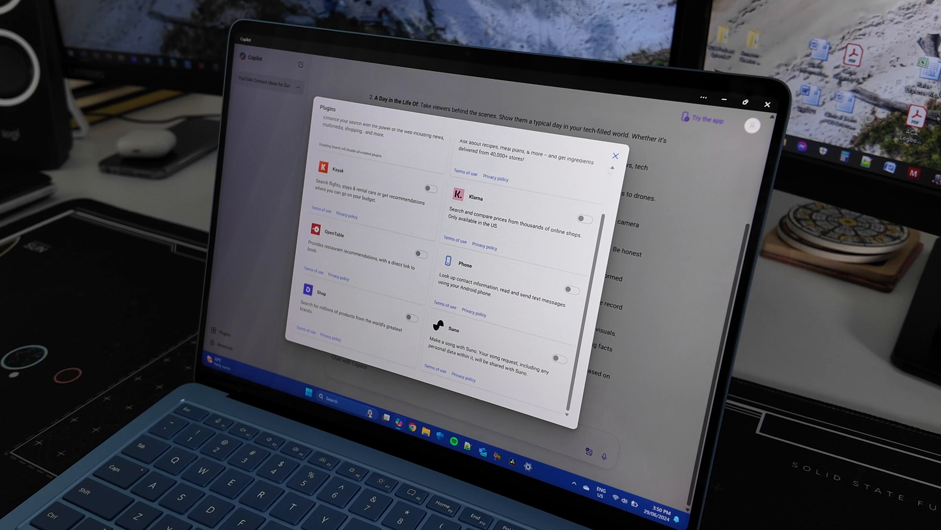
left_click(615, 156)
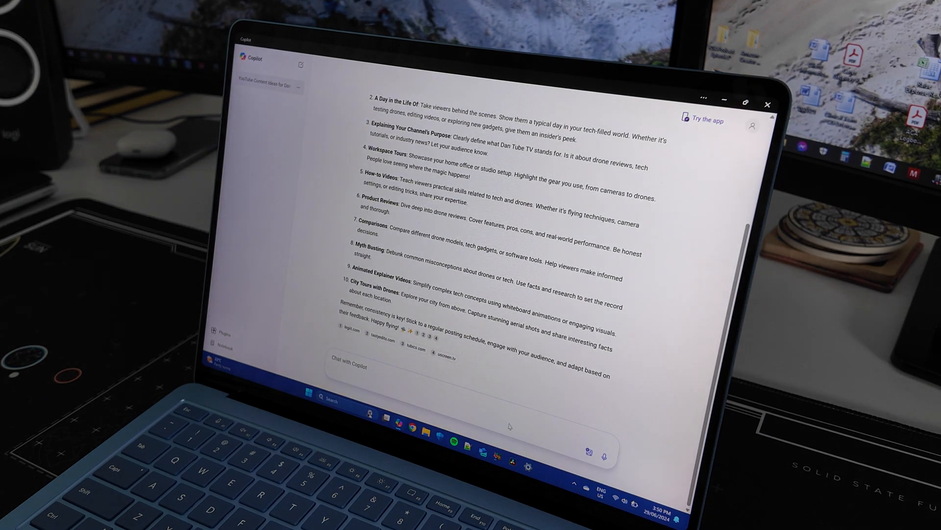
- Send 'create an image of a drone flying over a city' to Copilot
left_click(360, 367)
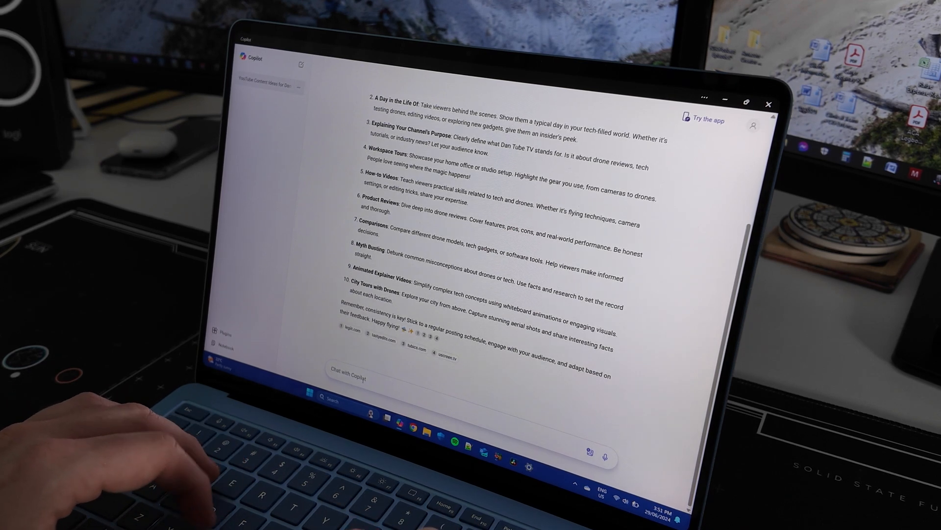
type("create an im")
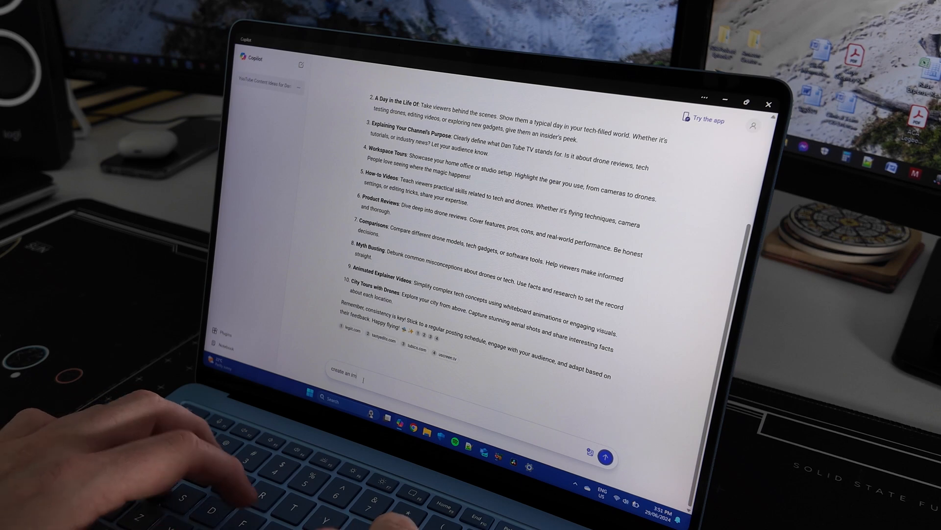
type("age of a drone")
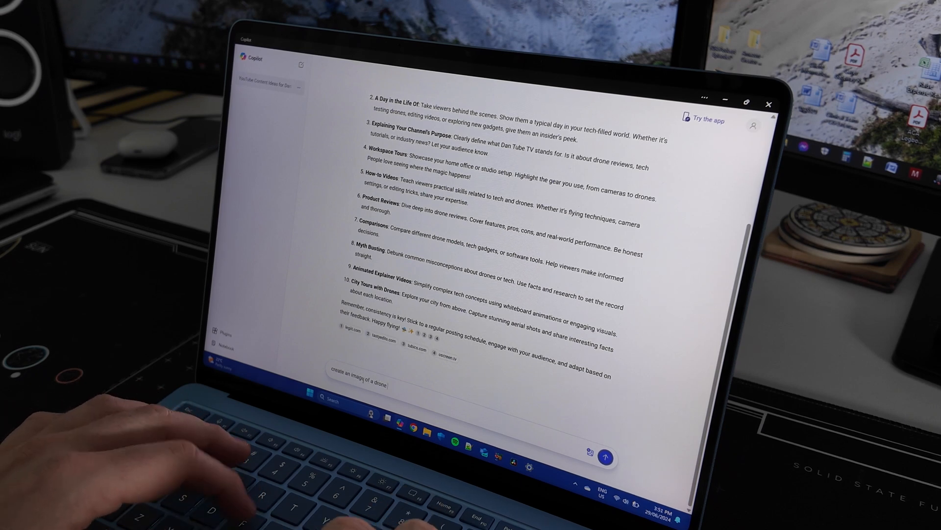
left_click(605, 458)
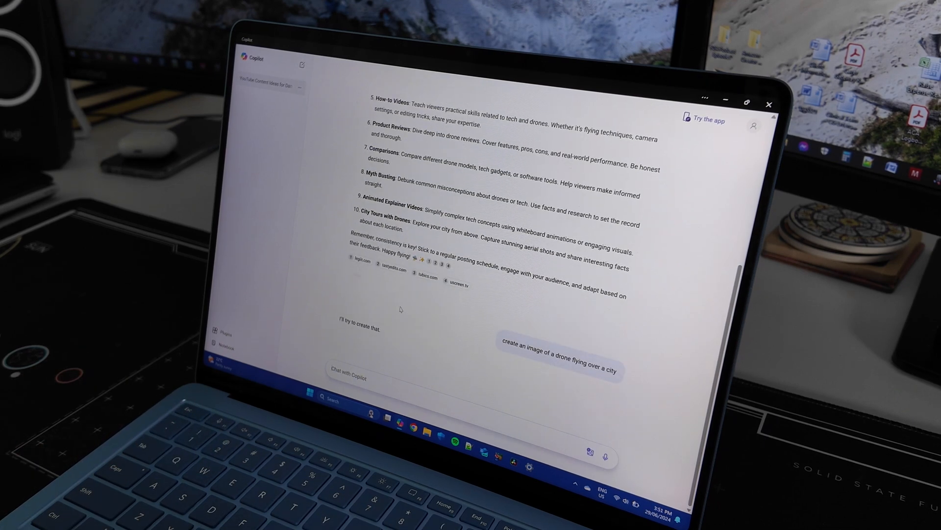
scroll("up", 3)
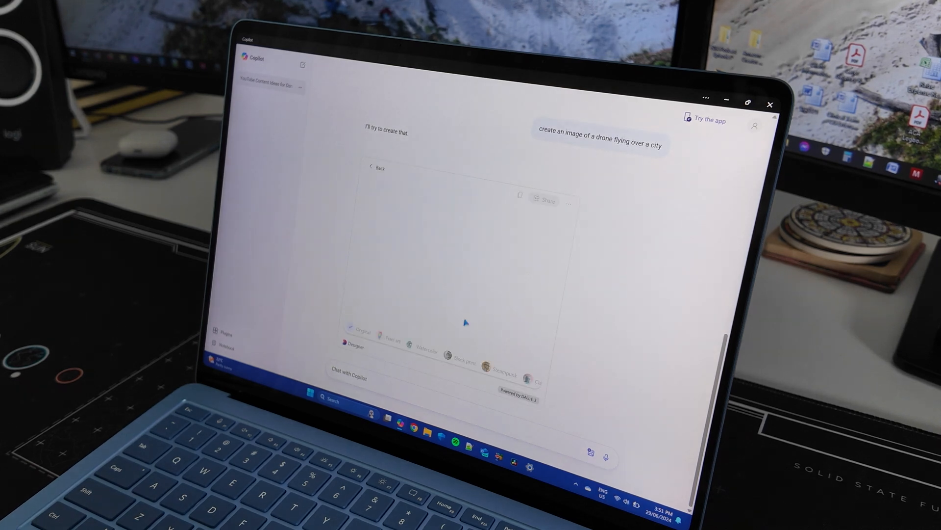
mouse_move(421, 298)
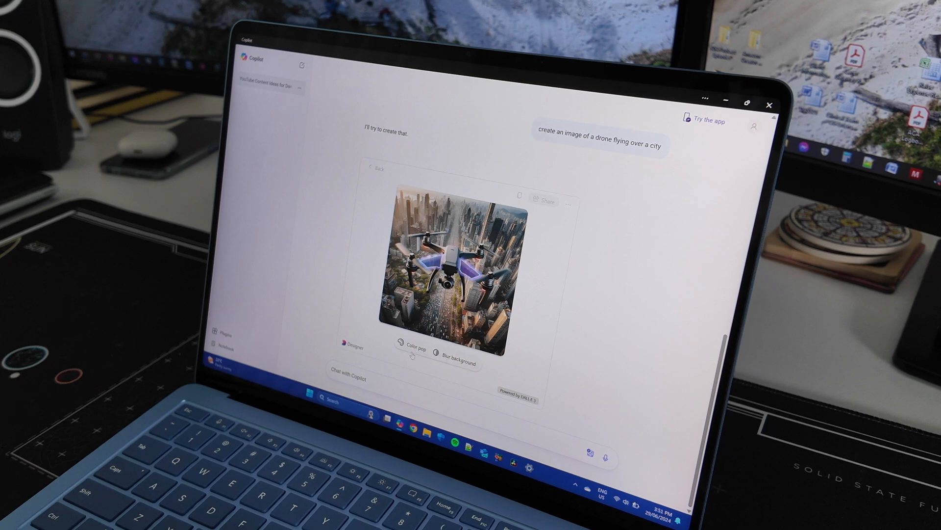
- Try the colour pop effect, revert it, then restyle the drone image as watercolour
left_click(413, 347)
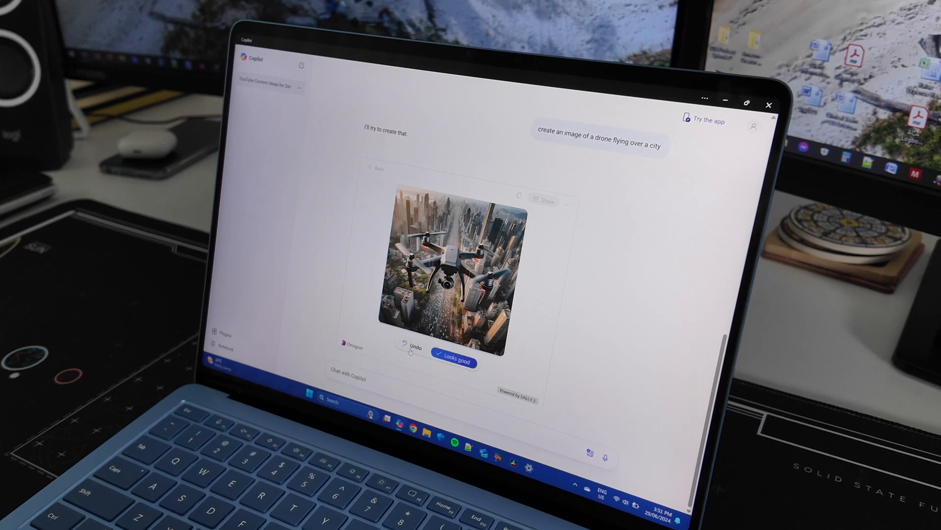
left_click(453, 361)
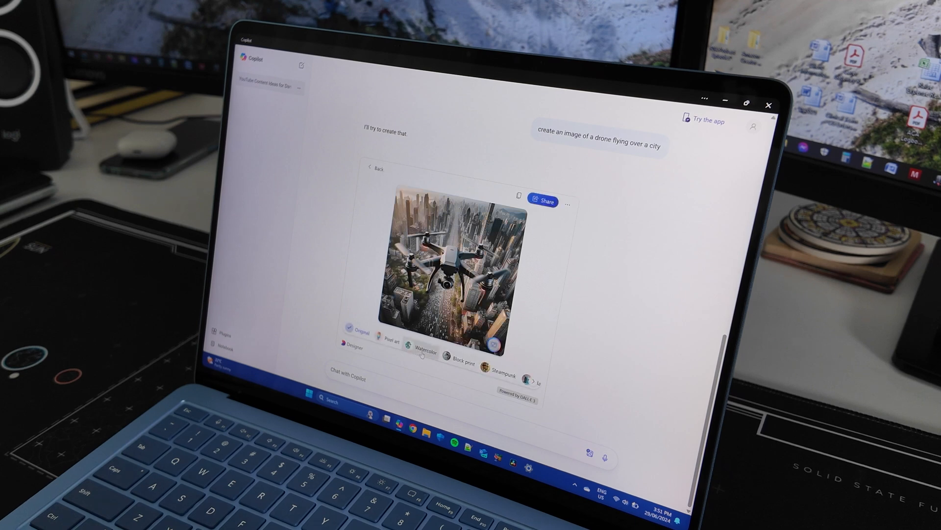
left_click(422, 349)
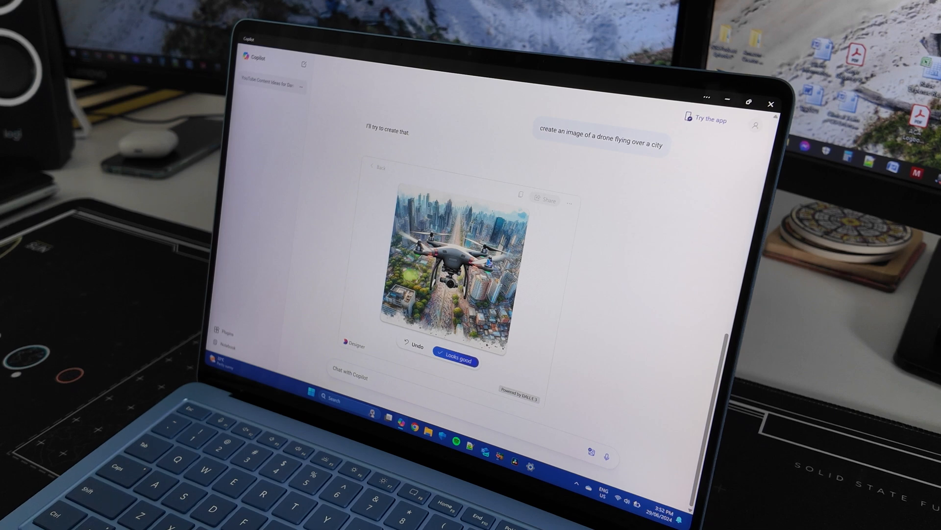
scroll("up", 3)
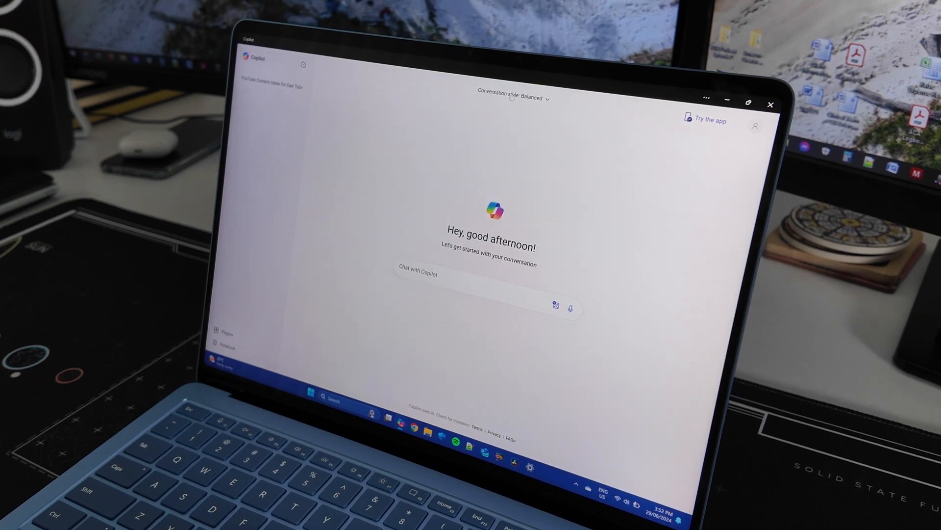
- Start a new chat and peek at the Conversation style dropdown
left_click(512, 98)
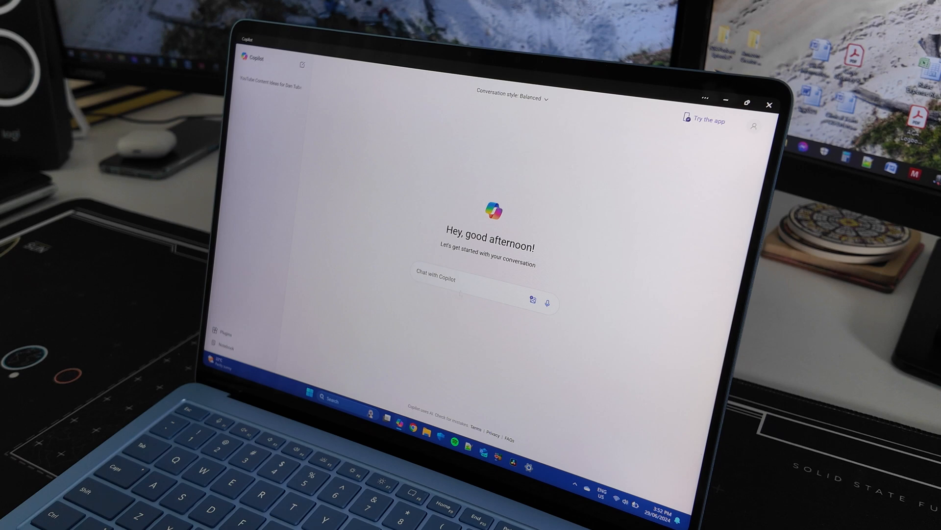
left_click(475, 278)
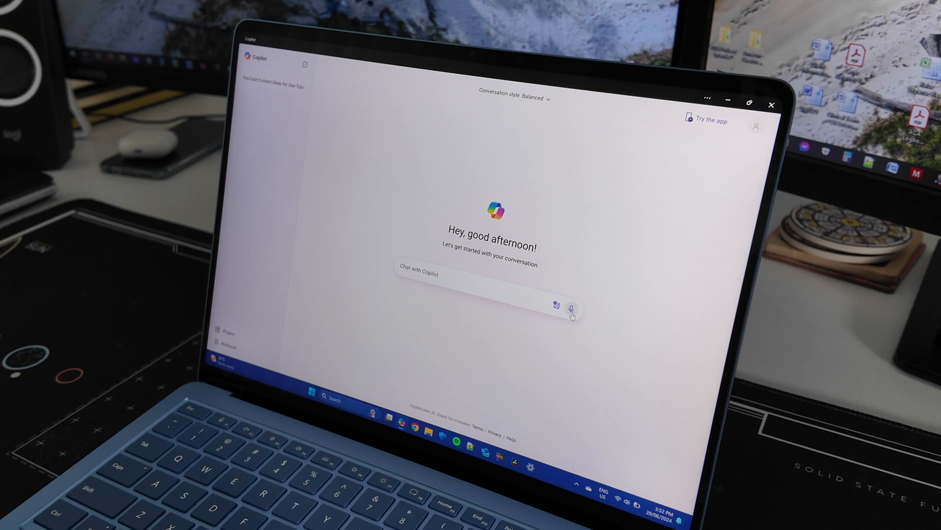
- Dictate and send a question about DJ Osmo Pocket Three accessories and unique uses
left_click(573, 309)
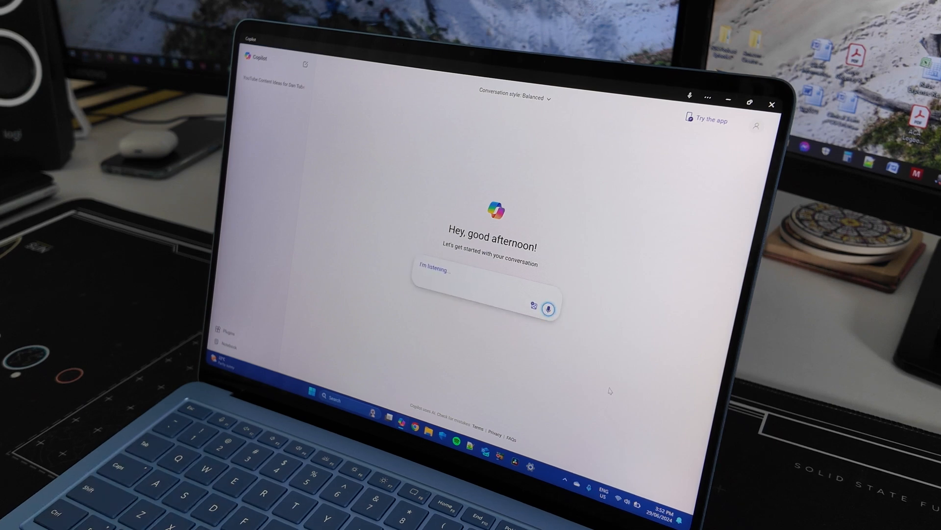
type("I would like.")
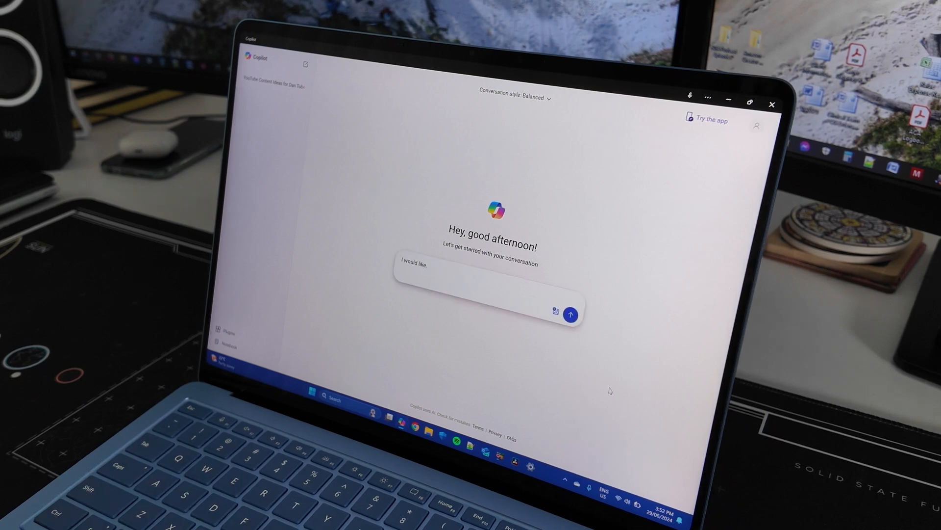
type("to figure")
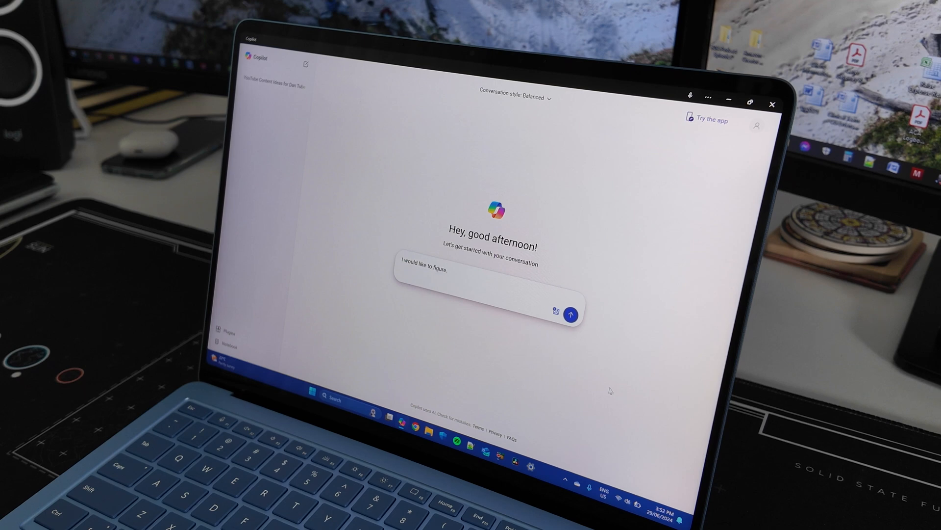
type("out a way to use my DJ")
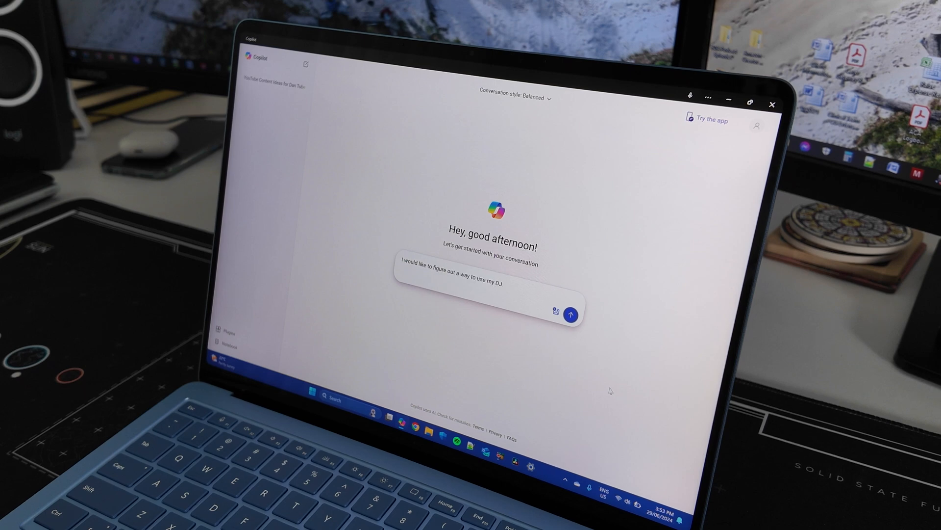
type("Osmo Pocket.")
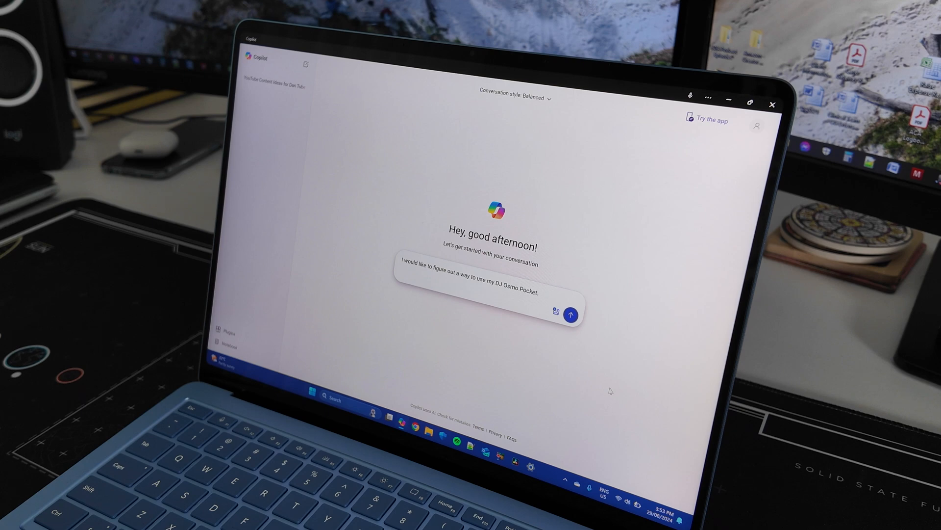
type("Three. Can you search the?")
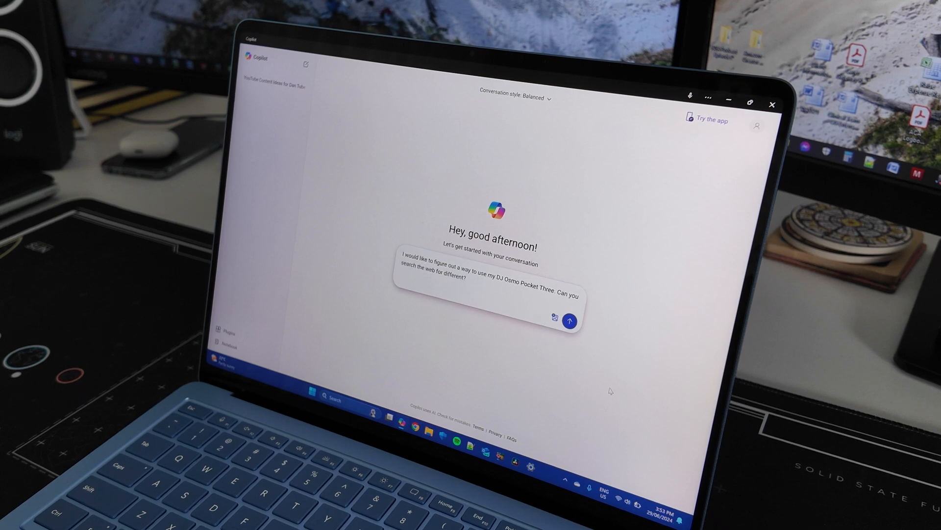
type("ways to use this little?")
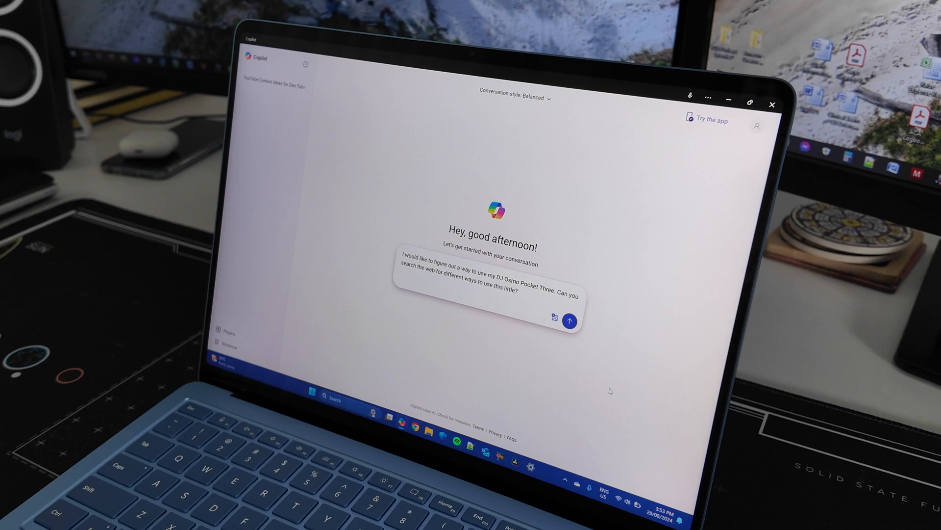
type("handheld camera? I'd love to")
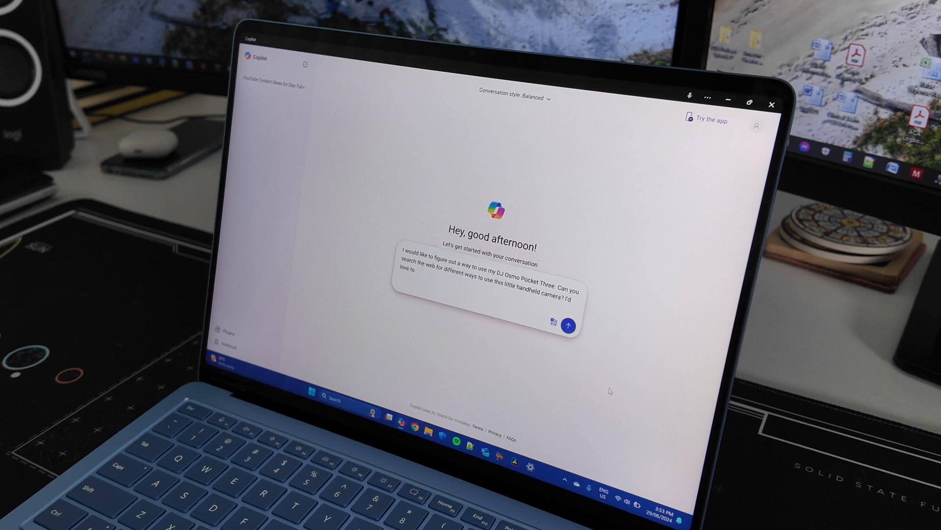
type("learn about the best accessories on the.")
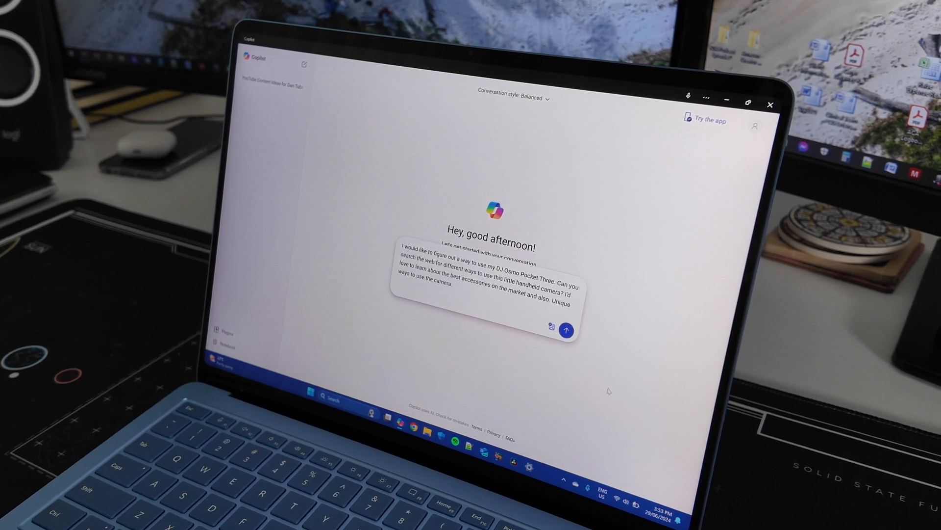
type("like ways to actually get.")
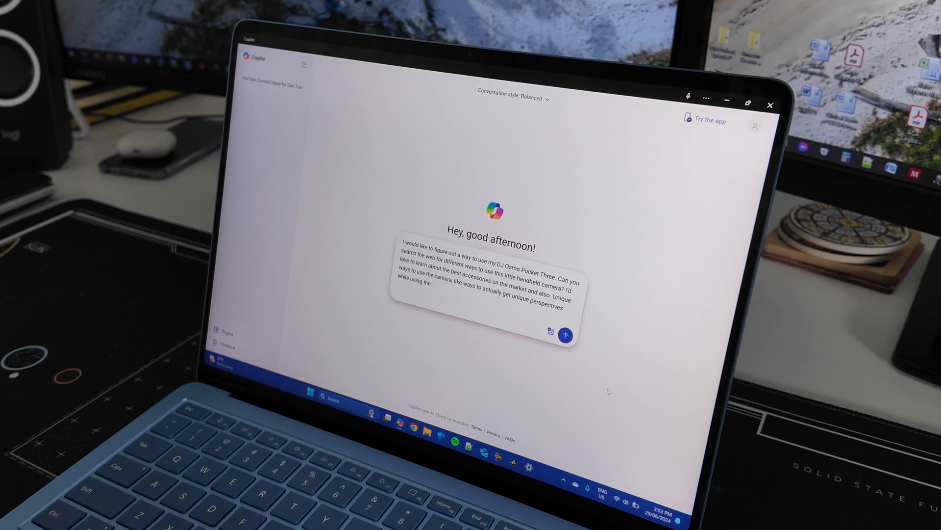
left_click(565, 336)
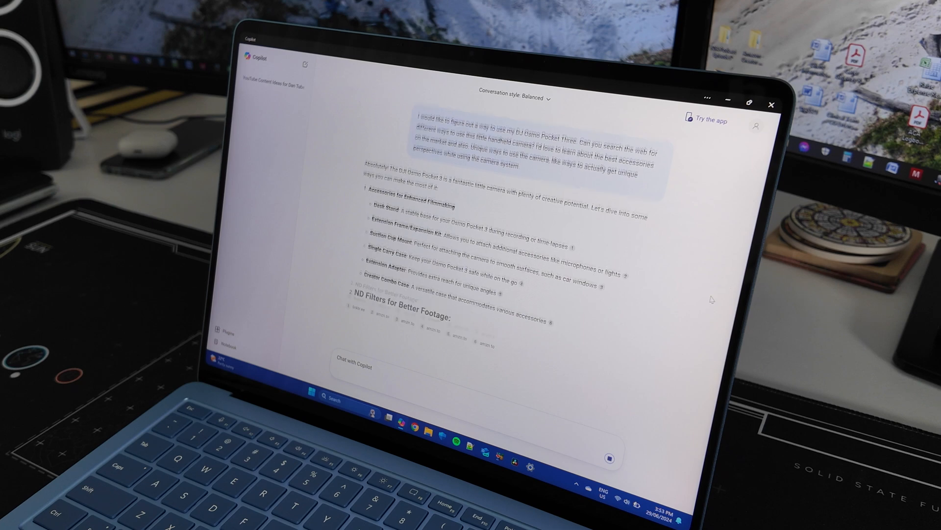
- Scroll through the Osmo Pocket 3 answer down to the embedded YouTube accessories video
scroll("down", 3)
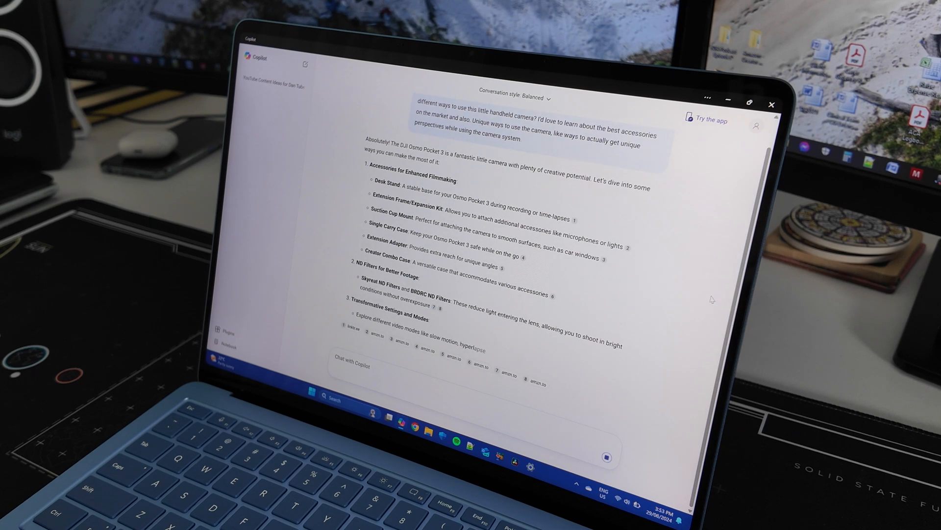
scroll("down", 3)
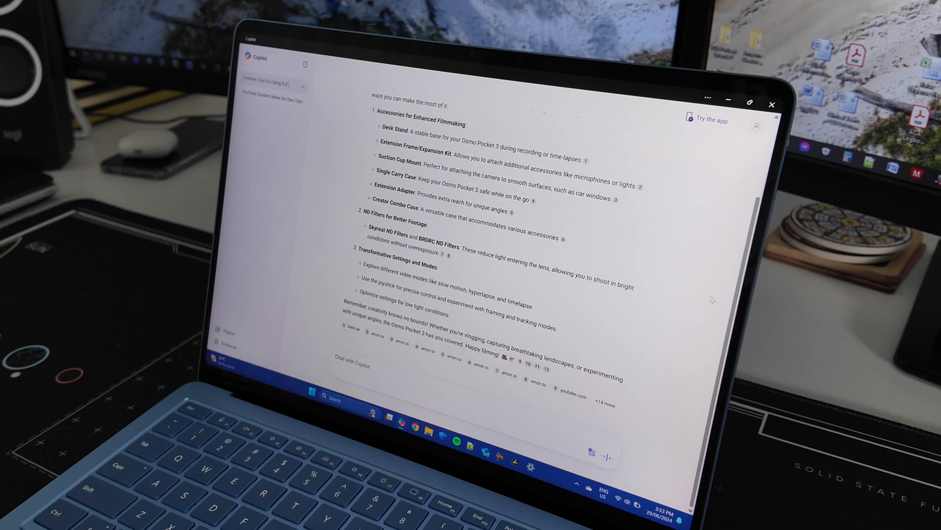
scroll("down", 3)
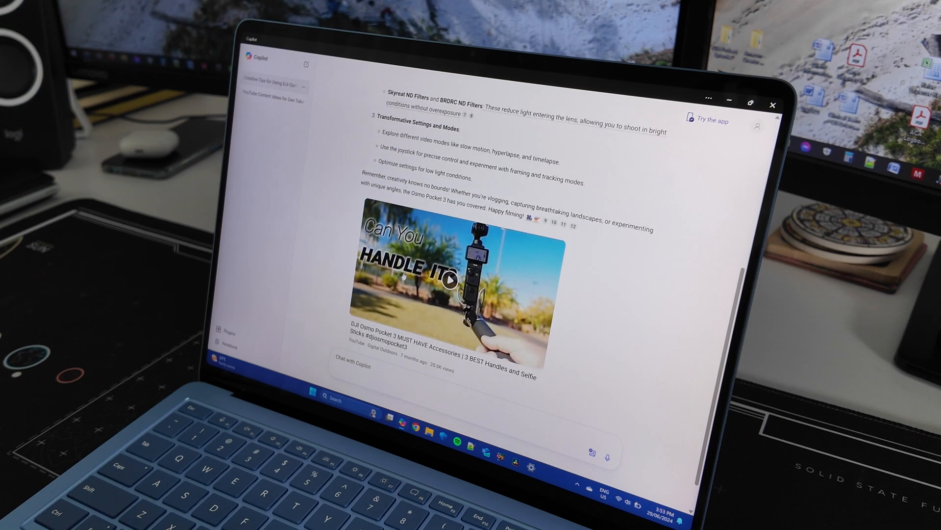
scroll("down", 3)
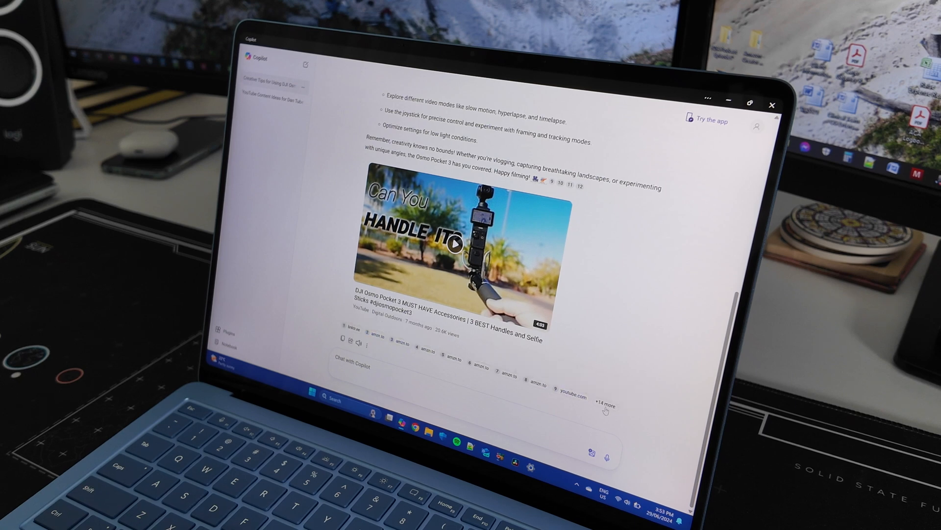
mouse_move(569, 396)
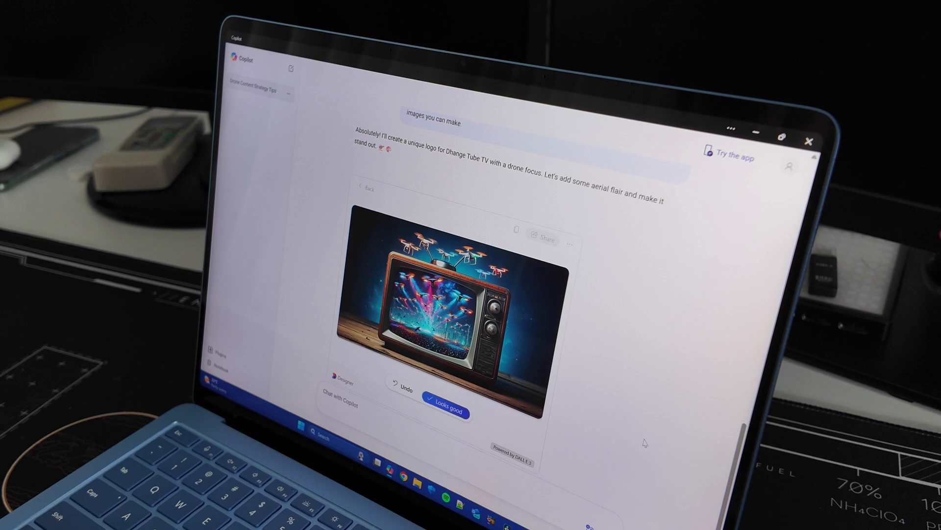
- Scroll the drone strategy chat to the retro TV-with-drones logo
scroll("up", 3)
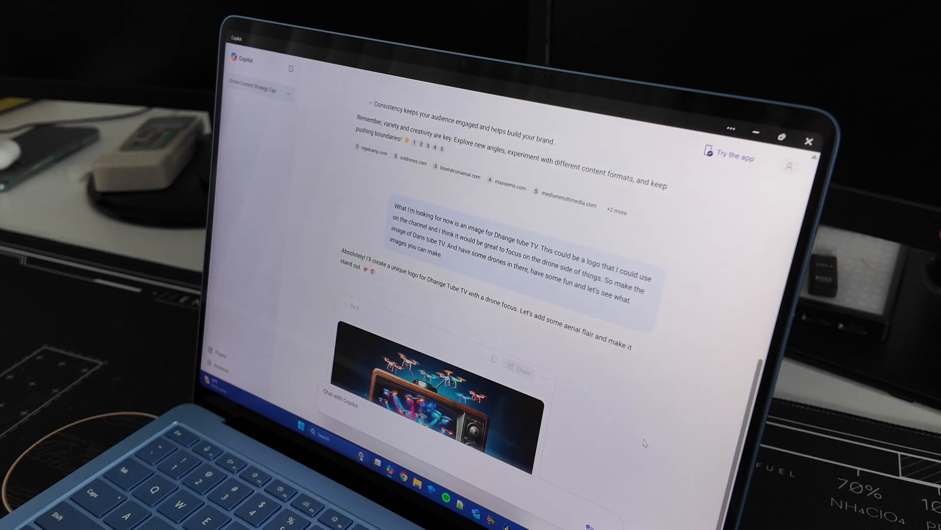
scroll("down", 3)
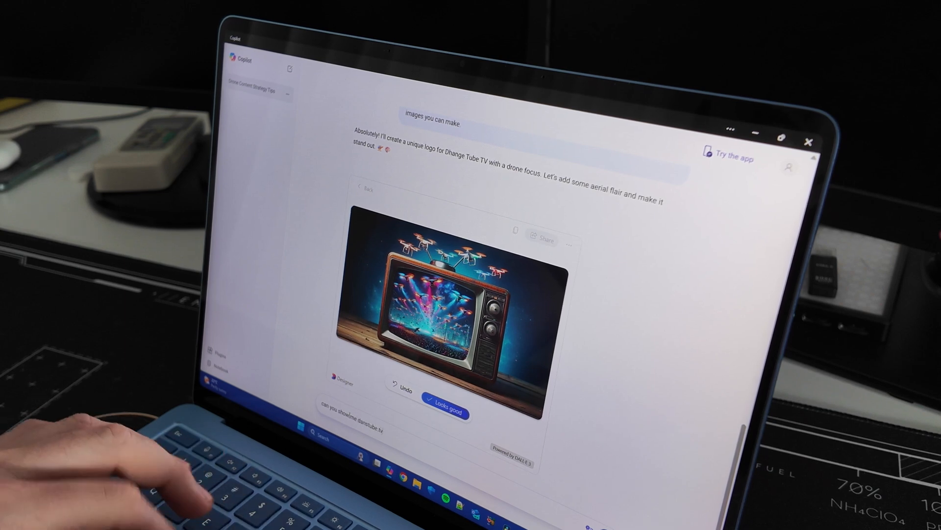
- Continue typing 'on youtube, i would like' in the channel videos request
type("on youtube")
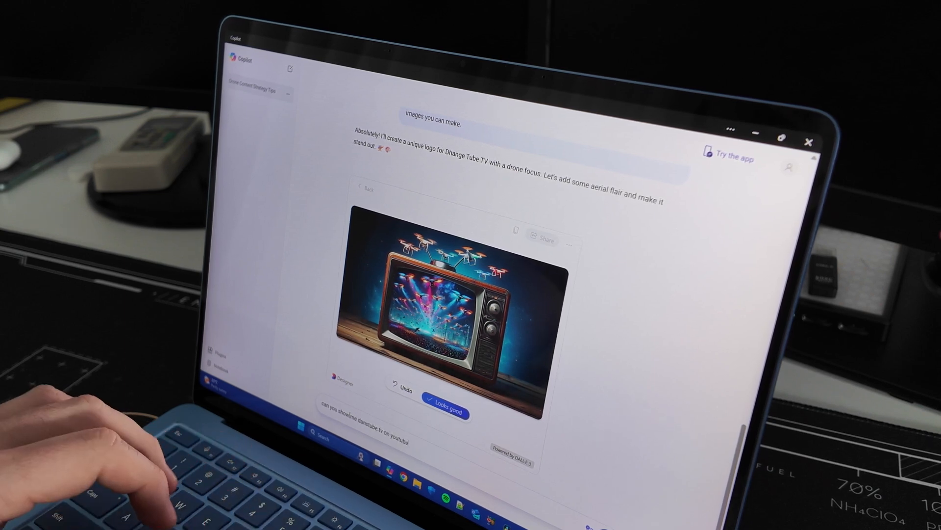
type(", i would like")
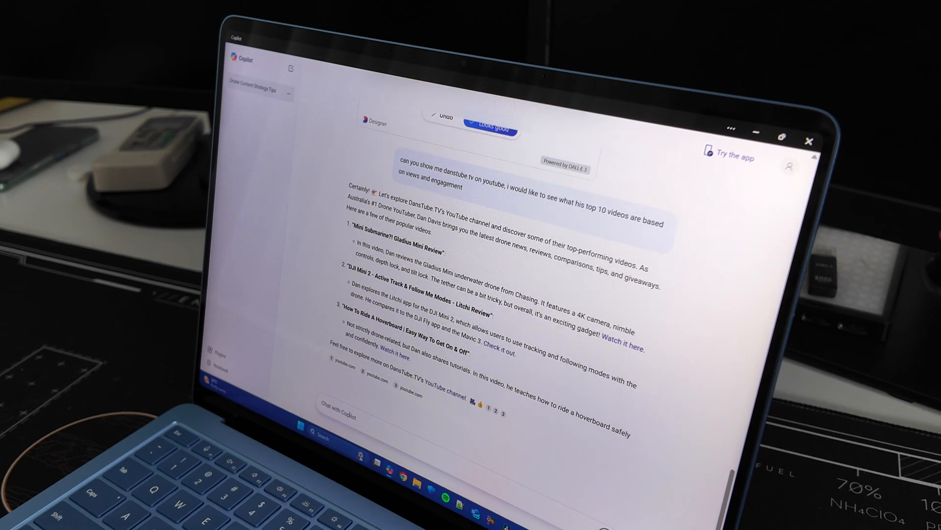
- Scroll the DansTube TV top-videos reply to the Gladius Mini underwater drone review card
scroll("down", 3)
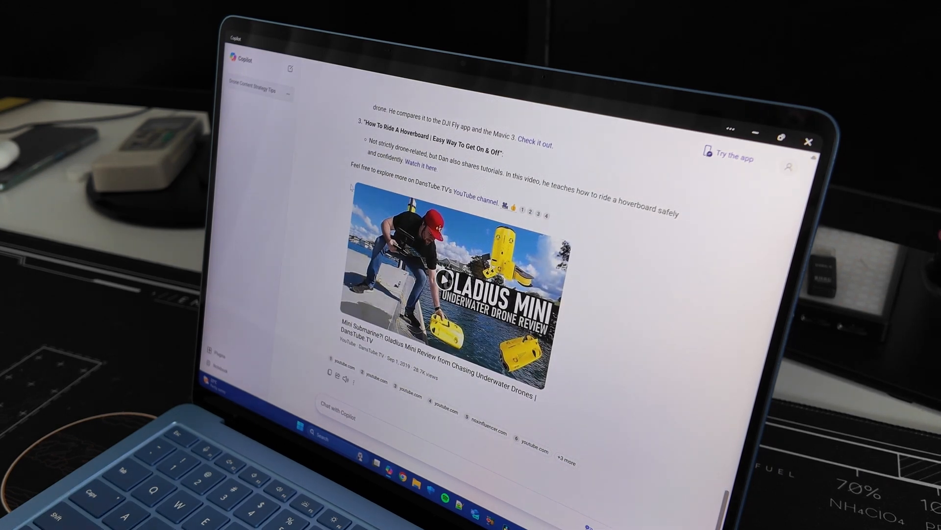
scroll("up", 3)
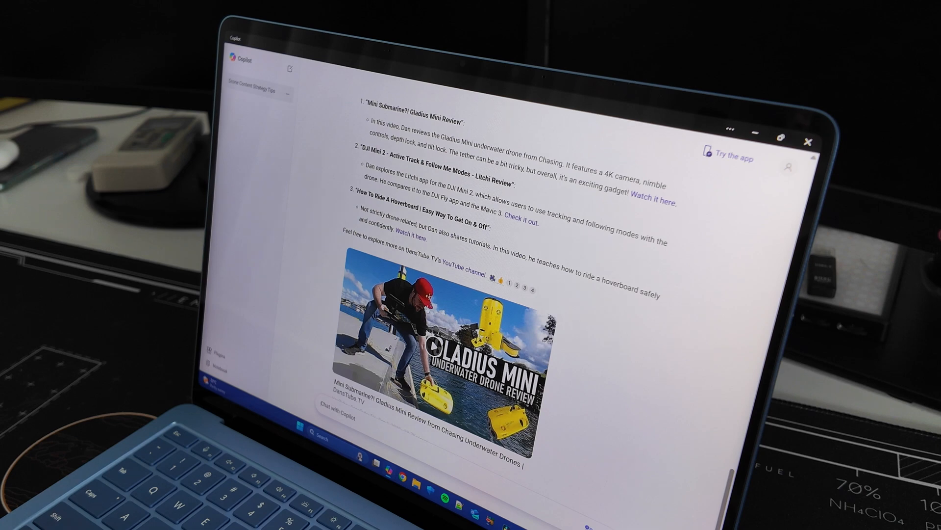
scroll("down", 3)
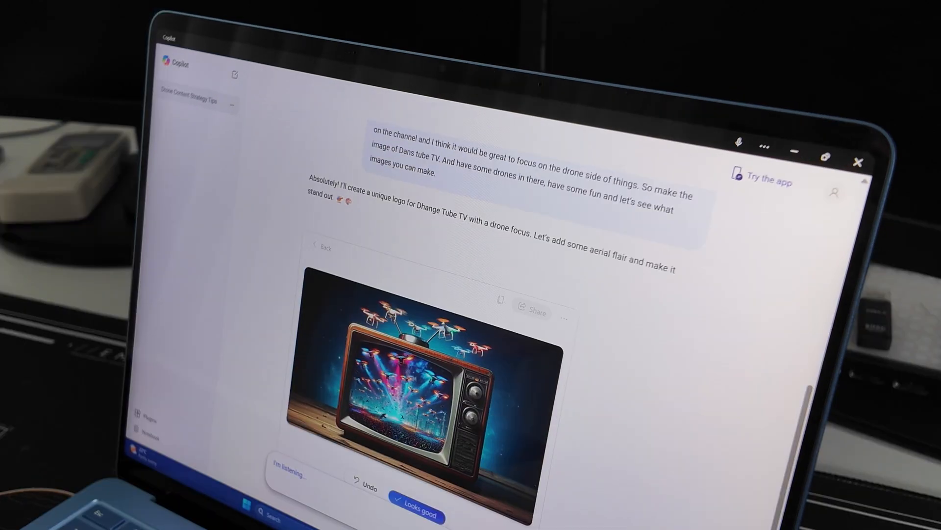
- Ask for images of the future in 20 years and read the seven predictions starting with Sustainable Cities
type("One more so create a few images for me. I would like to see what th")
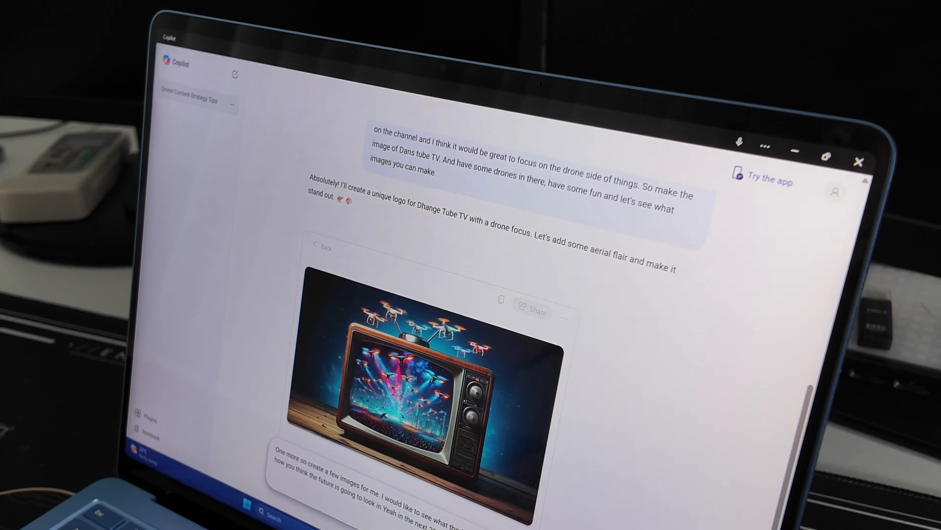
scroll("down", 3)
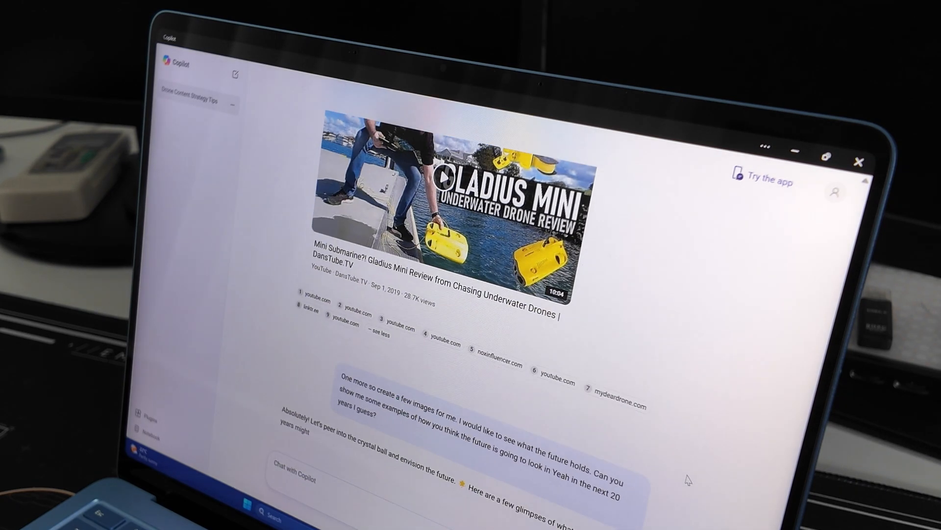
scroll("down", 3)
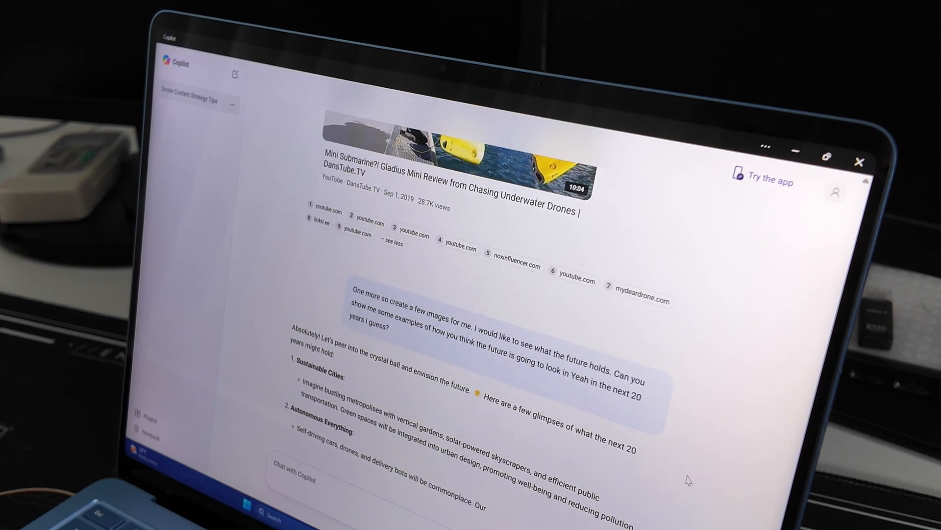
scroll("down", 3)
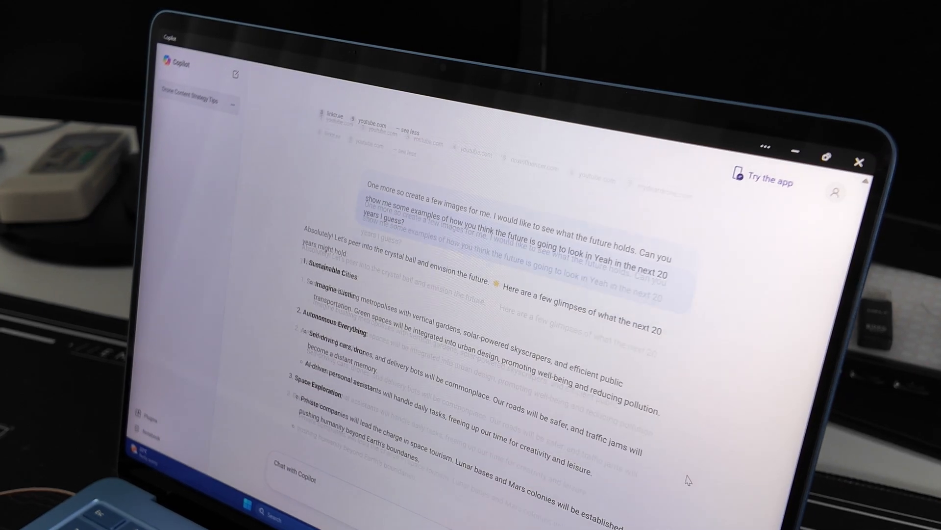
scroll("up", 3)
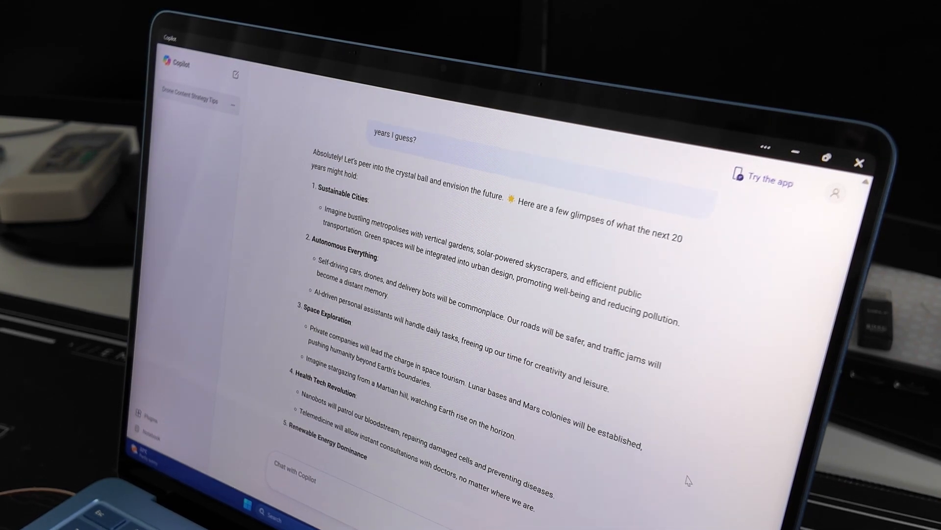
scroll("down", 3)
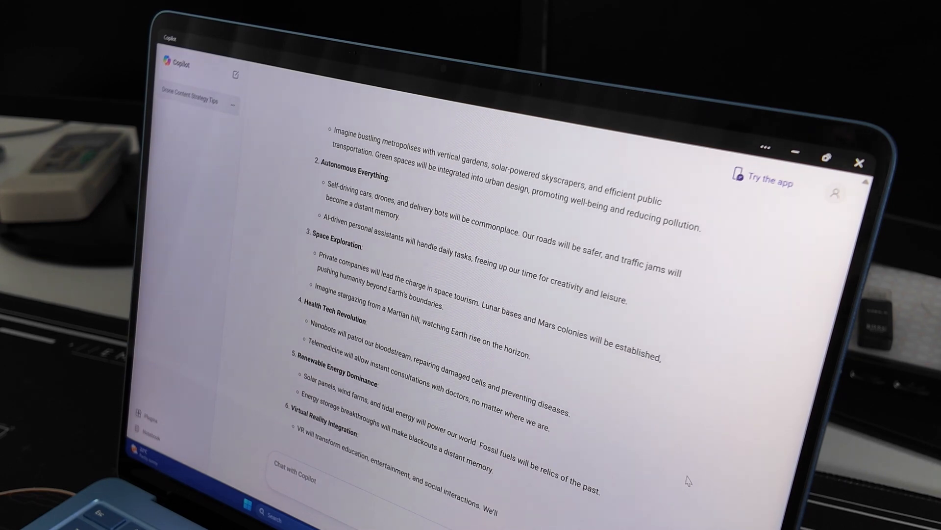
scroll("down", 3)
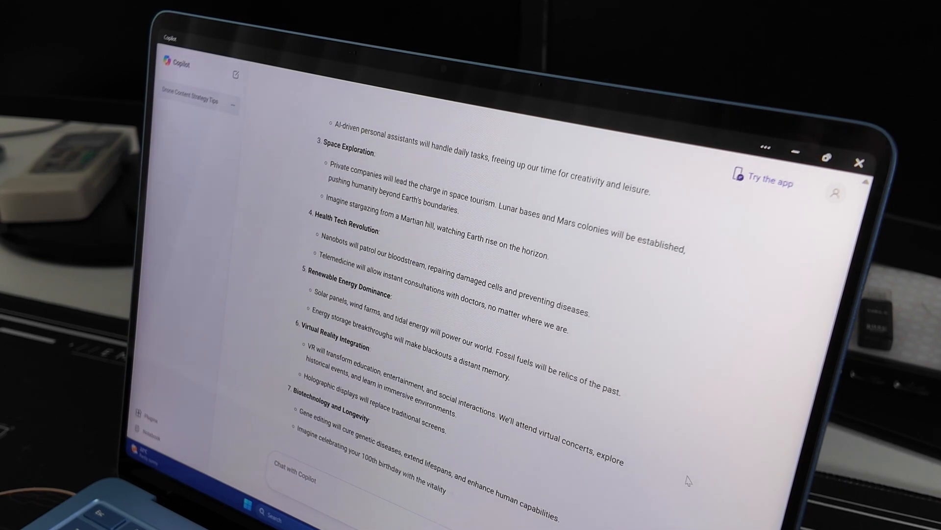
scroll("down", 3)
type("I know there are some")
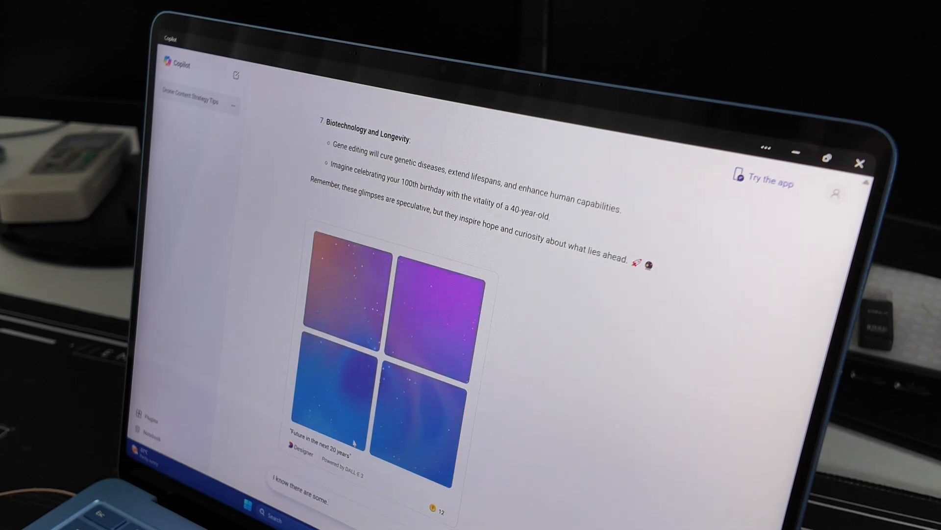
- Scroll between the predictions list and the four 'Future in the next 20 years' Designer images
scroll("up", 3)
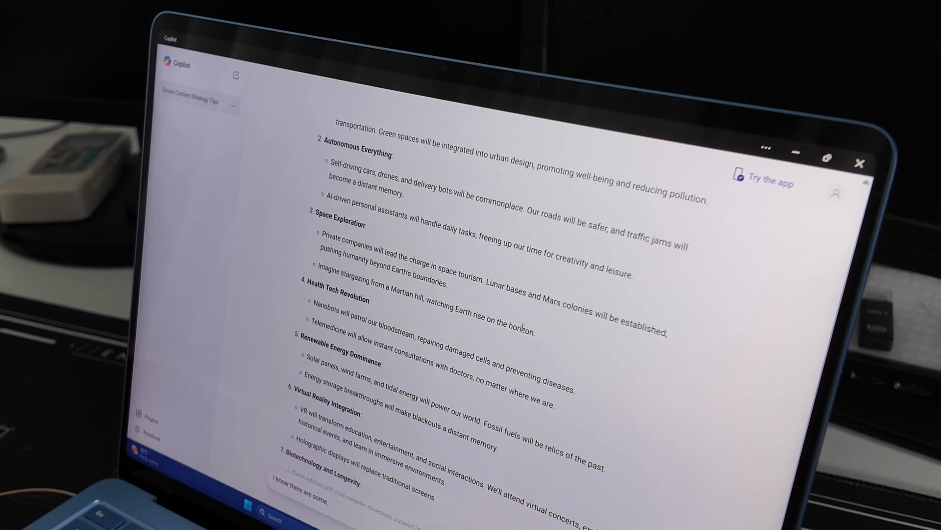
scroll("down", 3)
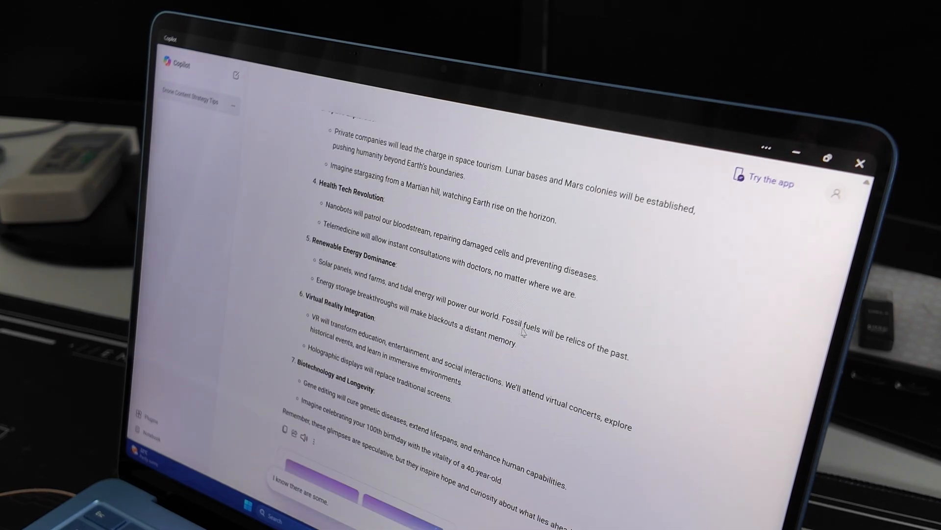
scroll("down", 3)
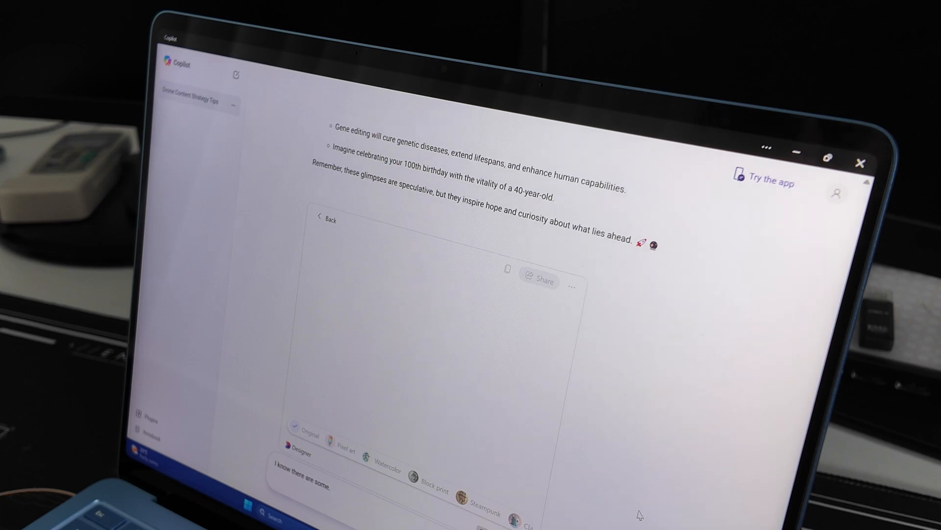
mouse_move(429, 391)
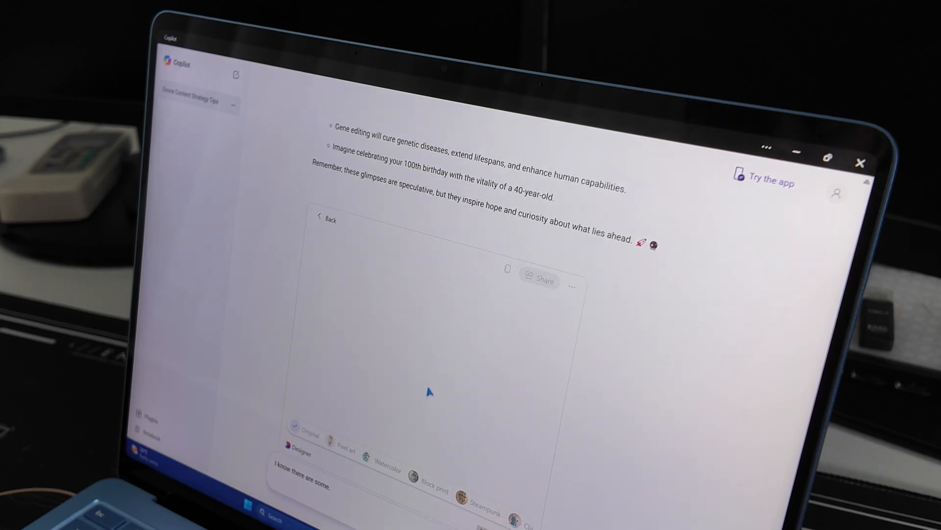
mouse_move(523, 333)
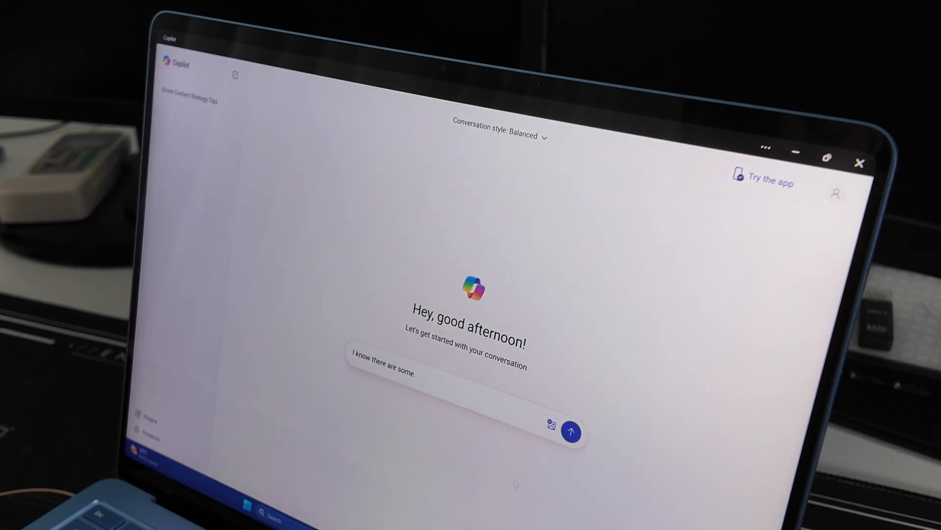
mouse_move(551, 424)
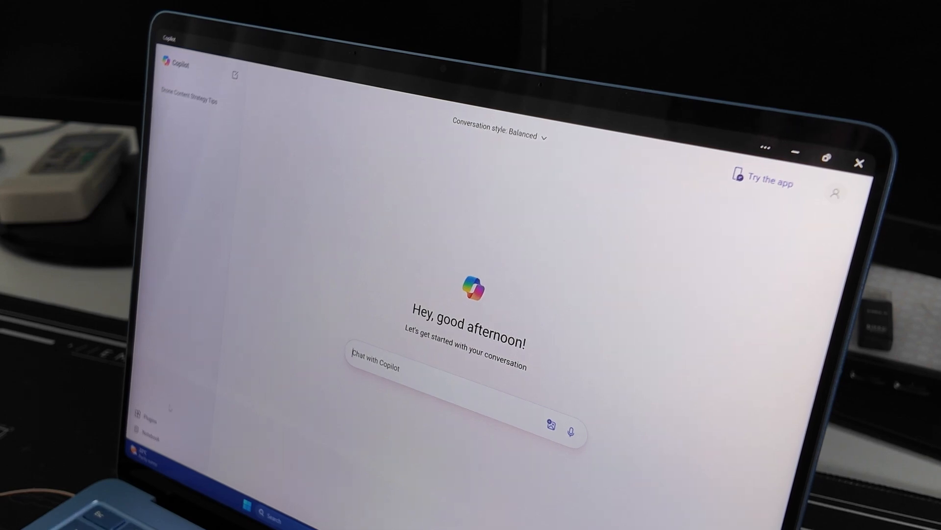
mouse_move(484, 427)
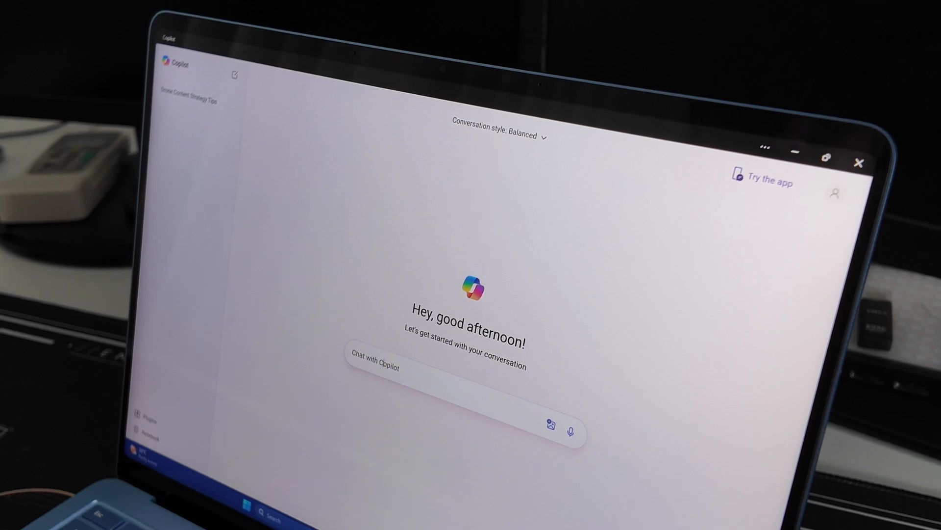
mouse_move(373, 204)
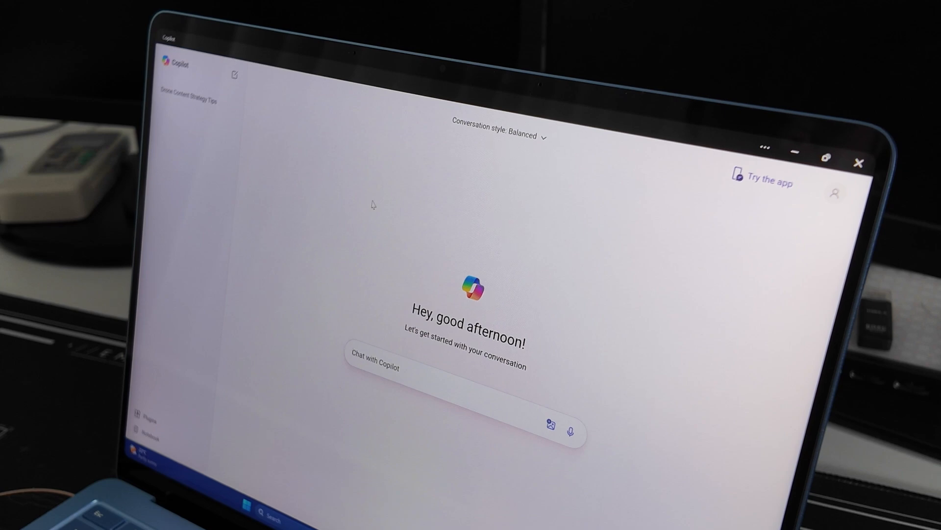
mouse_move(407, 241)
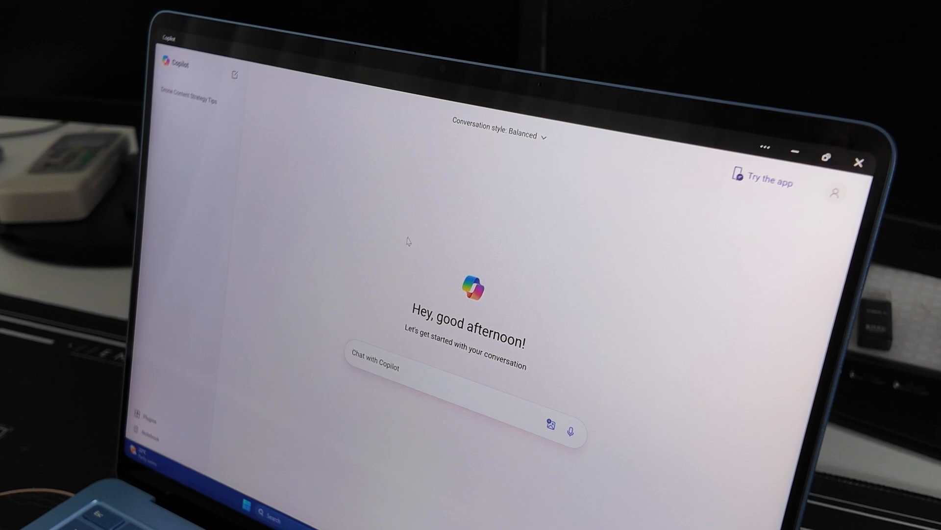